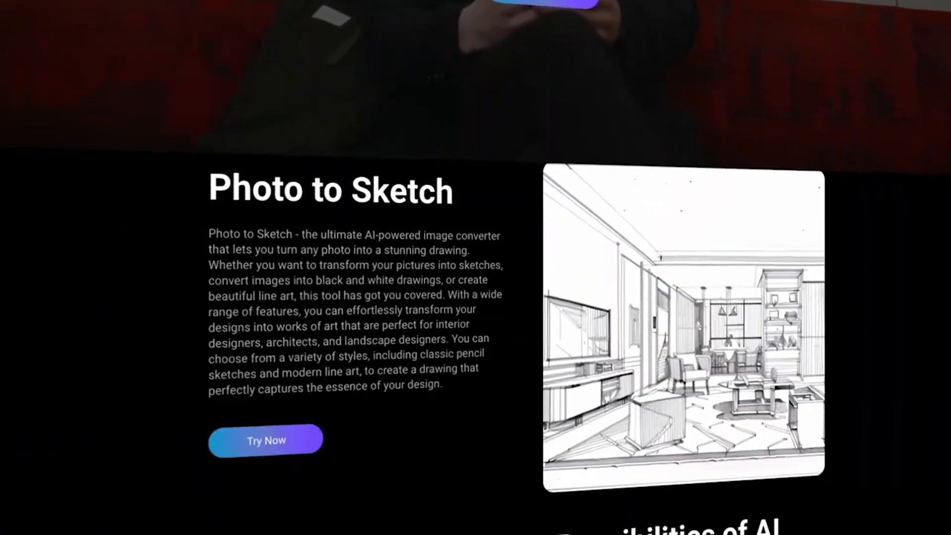
- Upload the black-and-white floor plan sketch into the Sketch Rendering tool
{"action": "scroll", "scroll_direction": "down", "scroll_amount": 3}
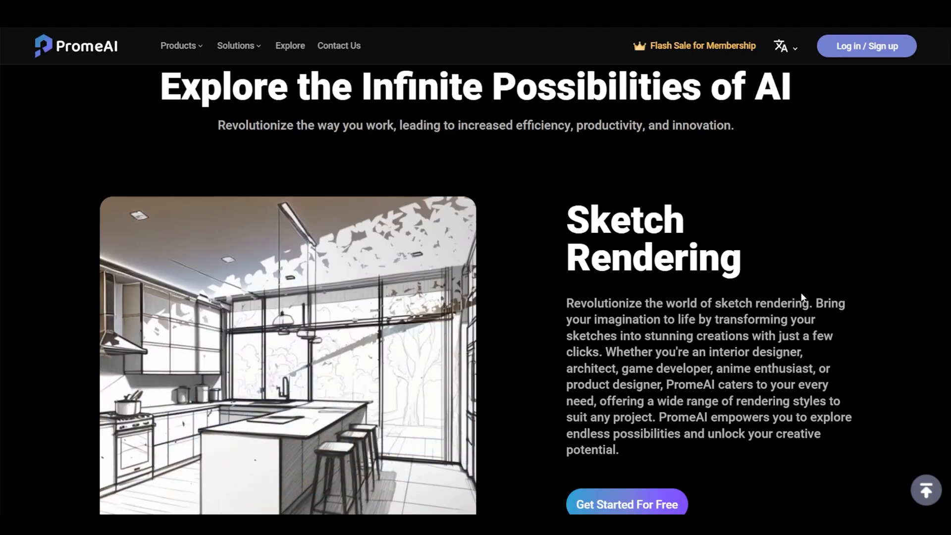
{"action": "scroll", "scroll_direction": "down", "scroll_amount": 3}
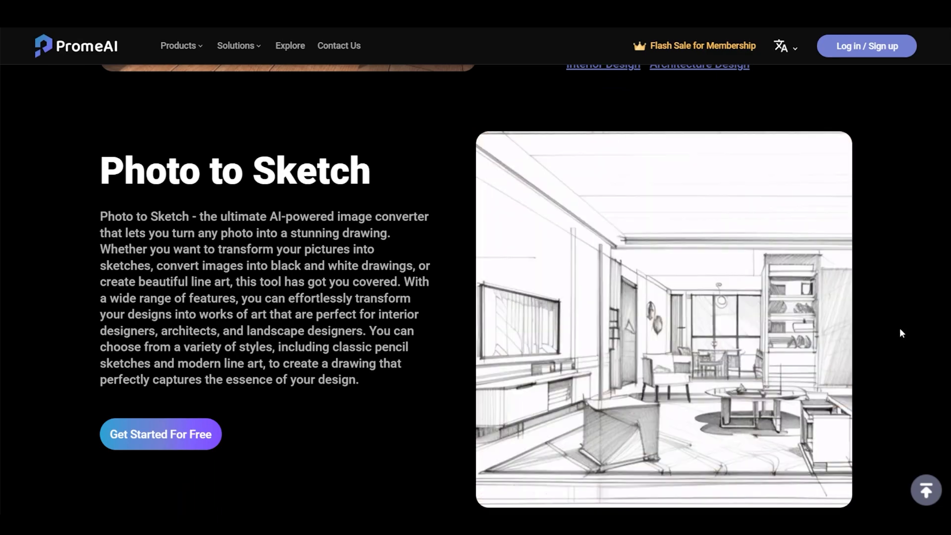
{"action": "scroll", "scroll_direction": "down", "scroll_amount": 3}
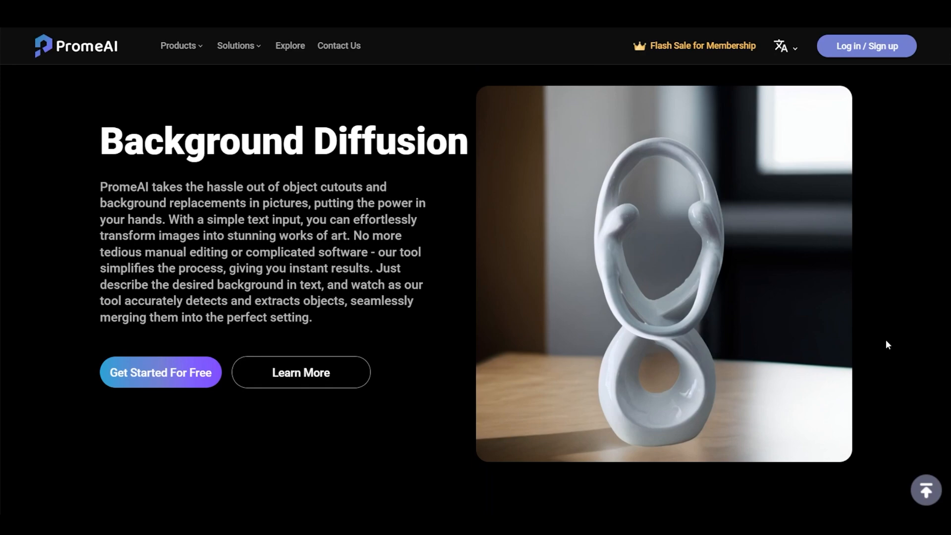
{"action": "scroll", "scroll_direction": "down", "scroll_amount": 3}
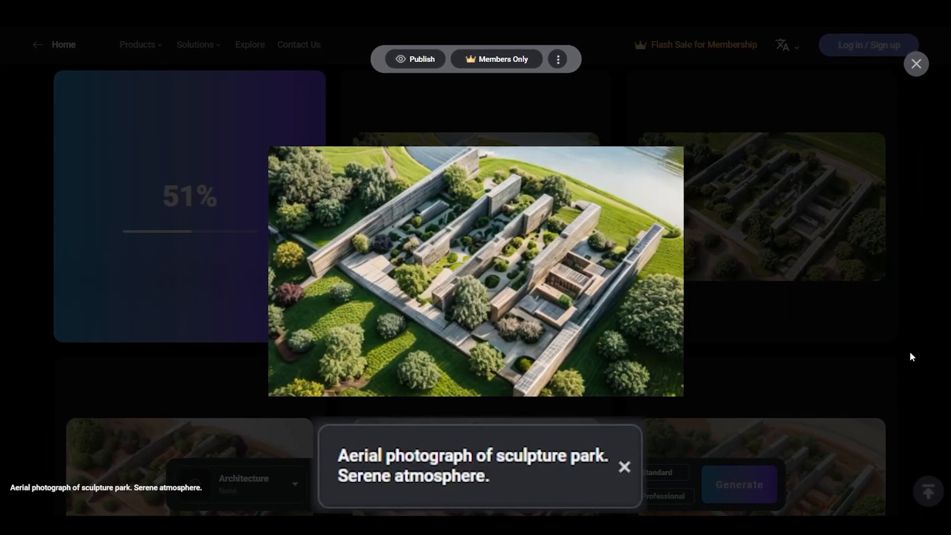
{"action": "left_click", "coordinate": [915, 63]}
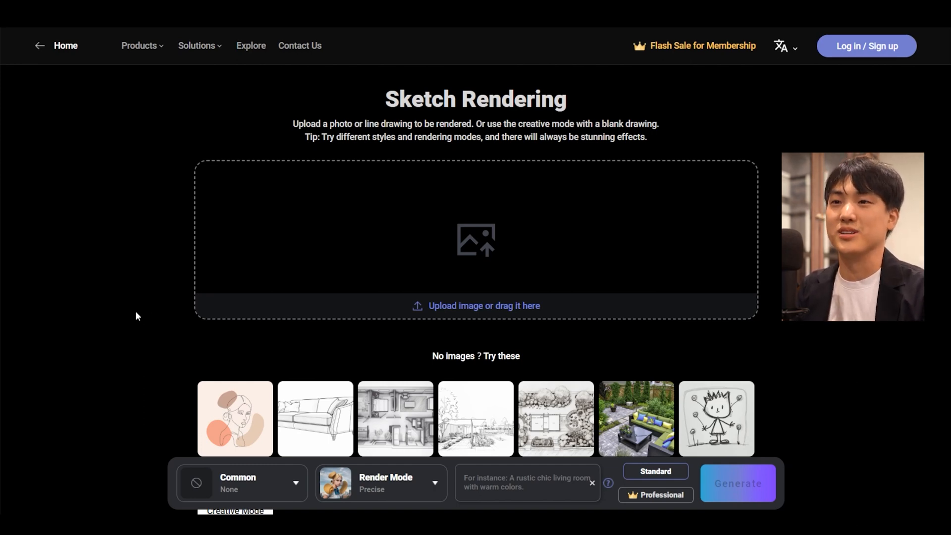
{"action": "mouse_move", "coordinate": [147, 368]}
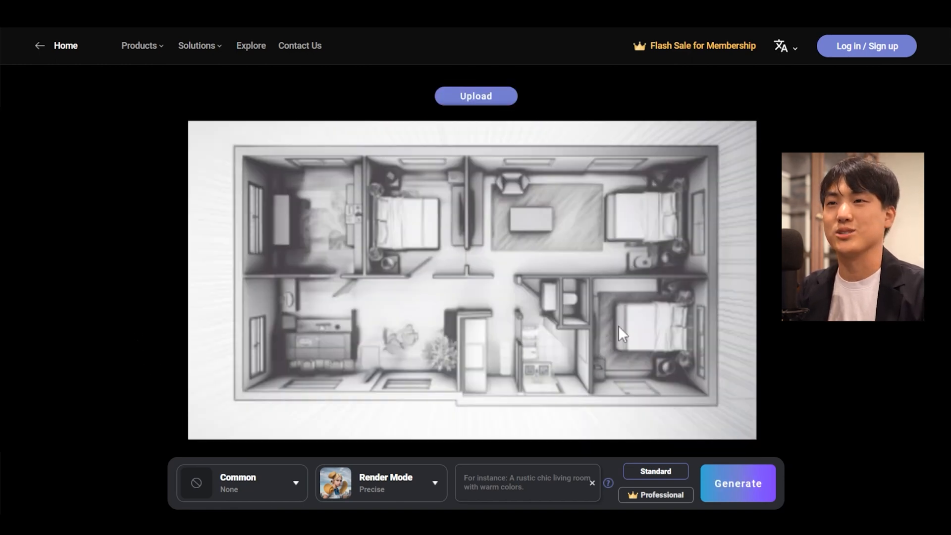
{"action": "mouse_move", "coordinate": [805, 338]}
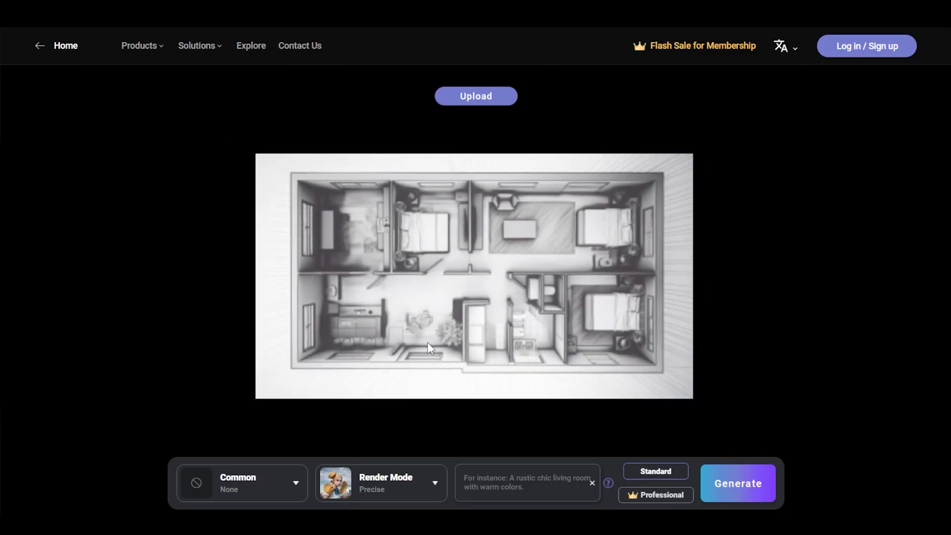
{"action": "left_click", "coordinate": [739, 483]}
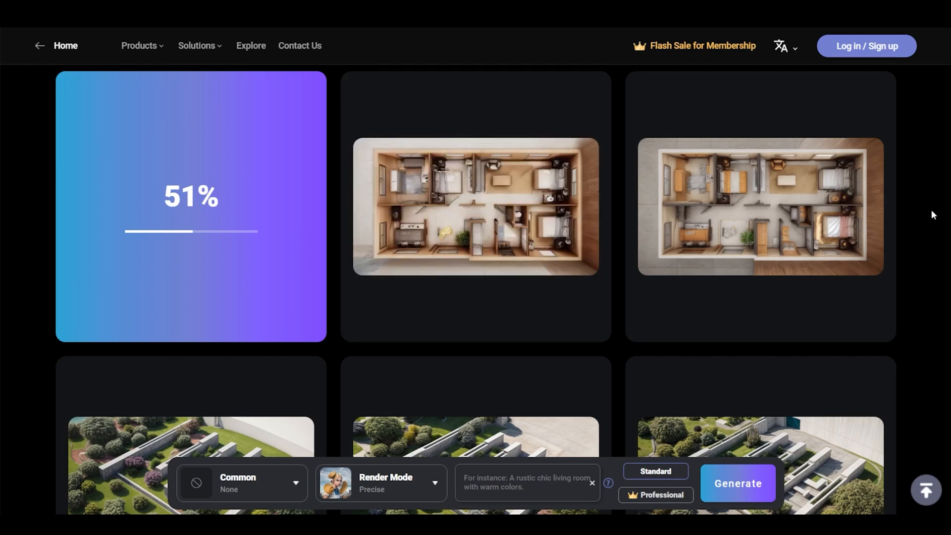
{"action": "left_click", "coordinate": [476, 206]}
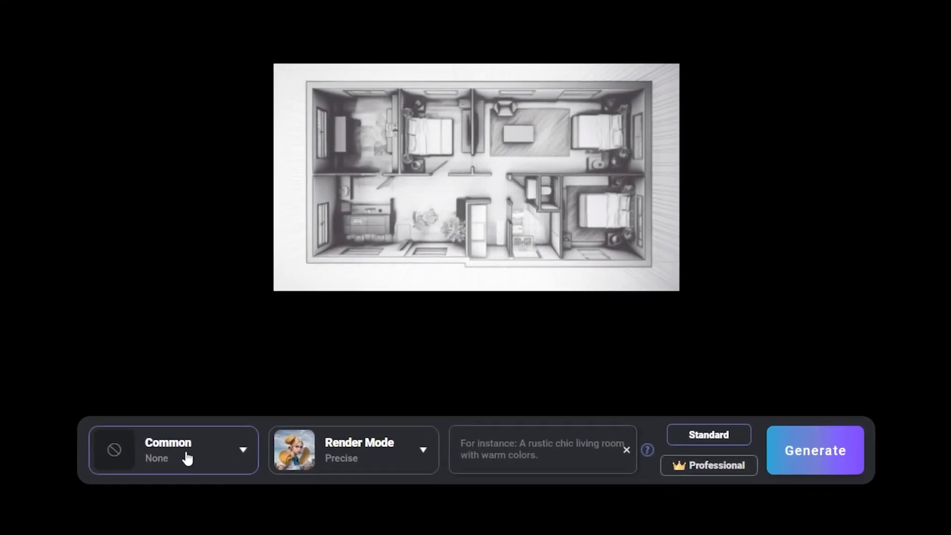
- Choose the Architecture style category with the Nordic Functionalism look
{"action": "left_click", "coordinate": [174, 451]}
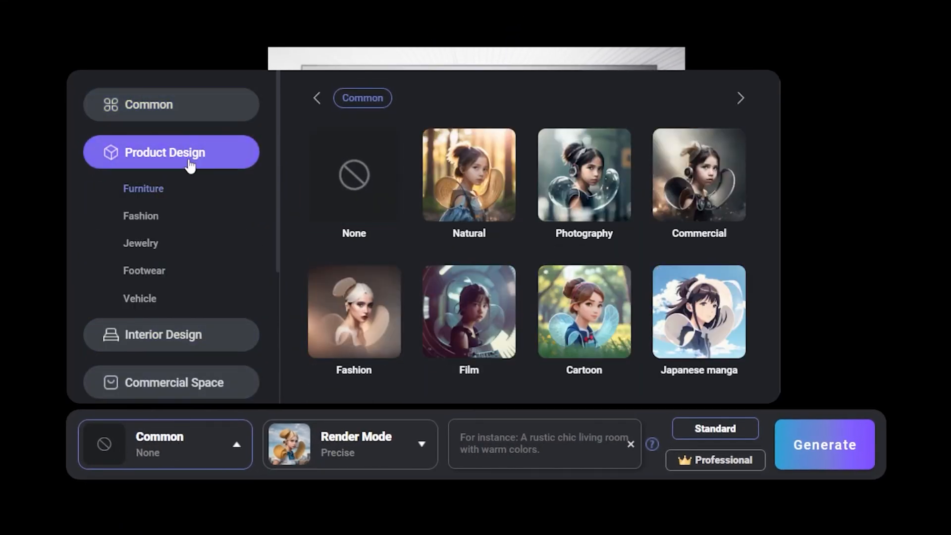
{"action": "left_click", "coordinate": [171, 335]}
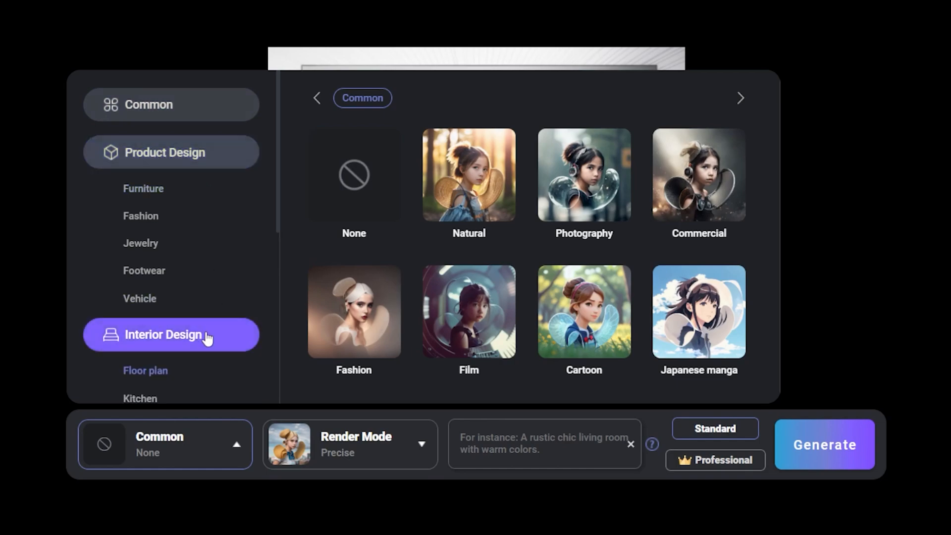
{"action": "left_click", "coordinate": [171, 232]}
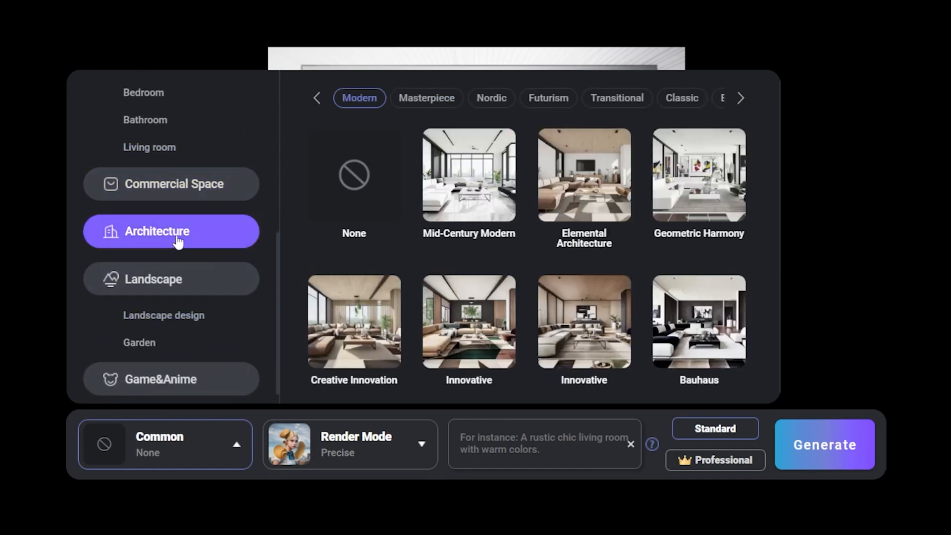
{"action": "left_click", "coordinate": [492, 97]}
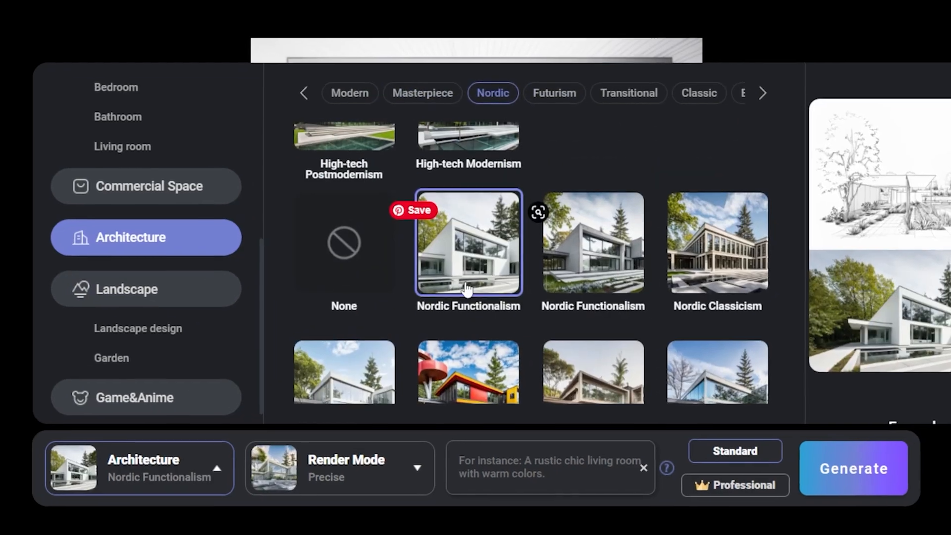
{"action": "left_click", "coordinate": [346, 467]}
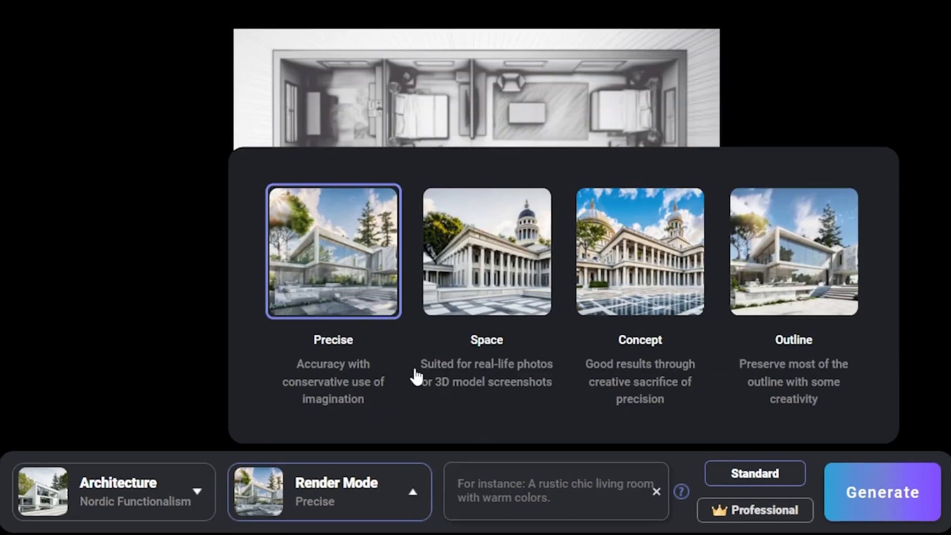
{"action": "mouse_move", "coordinate": [409, 379]}
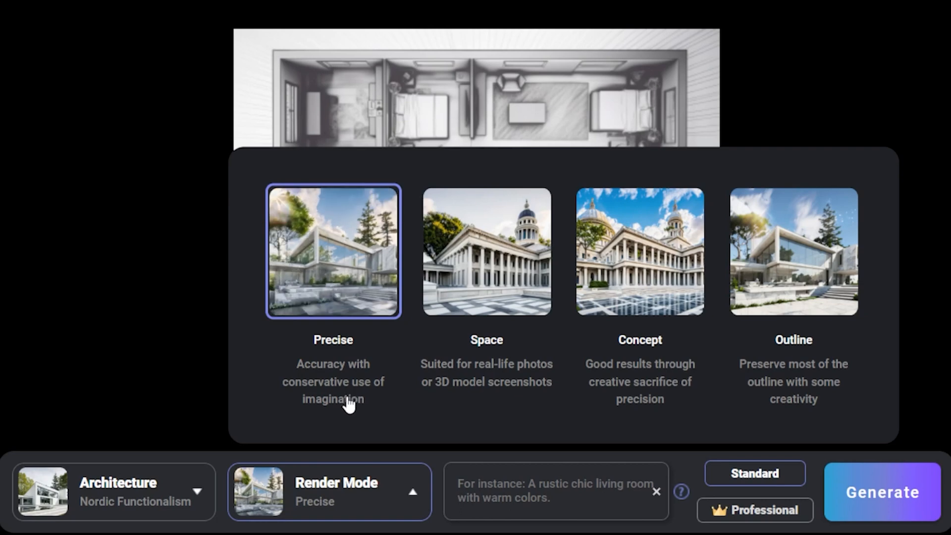
{"action": "mouse_move", "coordinate": [777, 385]}
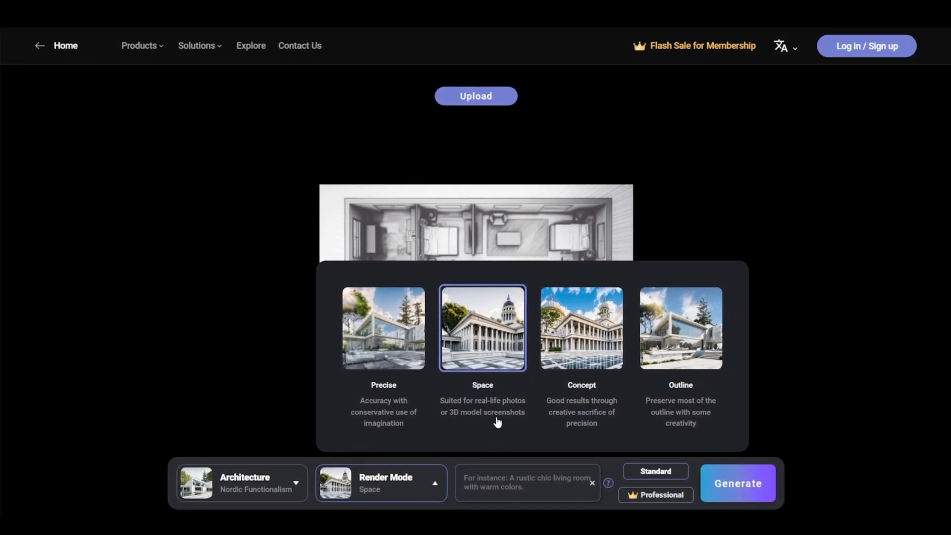
{"action": "mouse_move", "coordinate": [511, 422]}
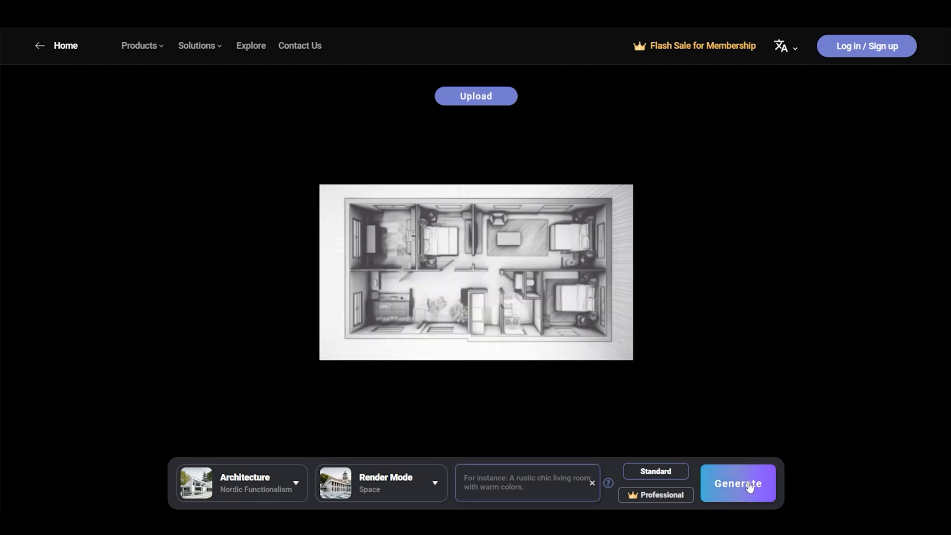
- Generate the floor plan render in Space mode
{"action": "left_click", "coordinate": [738, 483]}
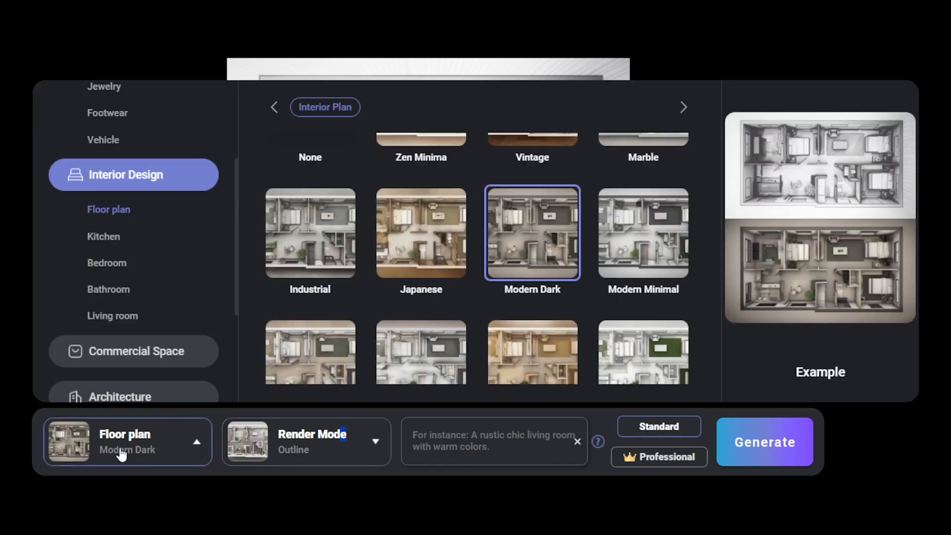
- Generate Industrial-style floor plan renders, then select a render mode for the aerial sketch
{"action": "left_click", "coordinate": [315, 442]}
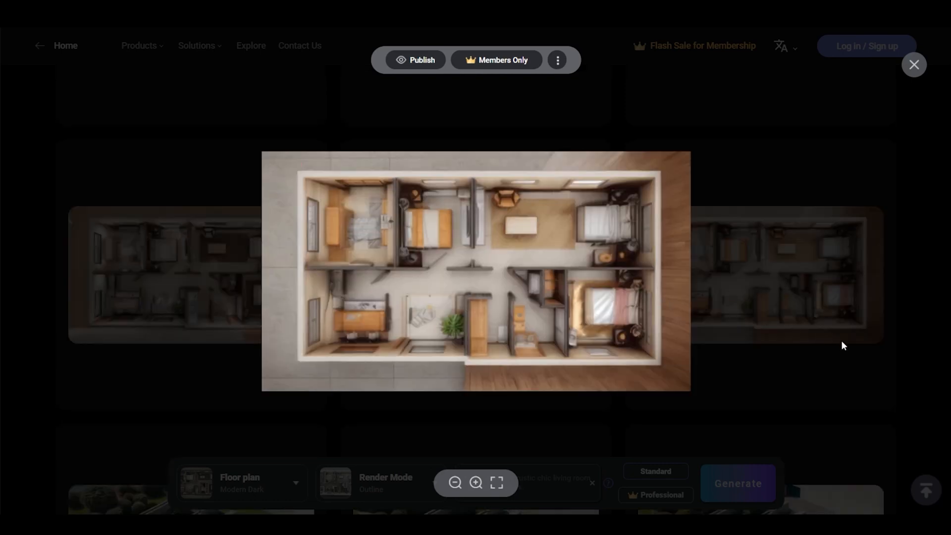
{"action": "mouse_move", "coordinate": [832, 357]}
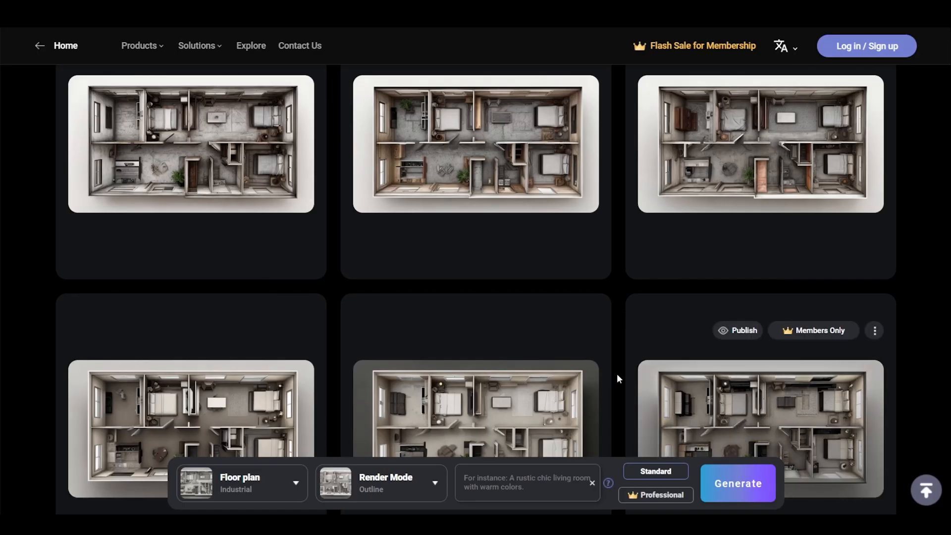
{"action": "left_click", "coordinate": [386, 481]}
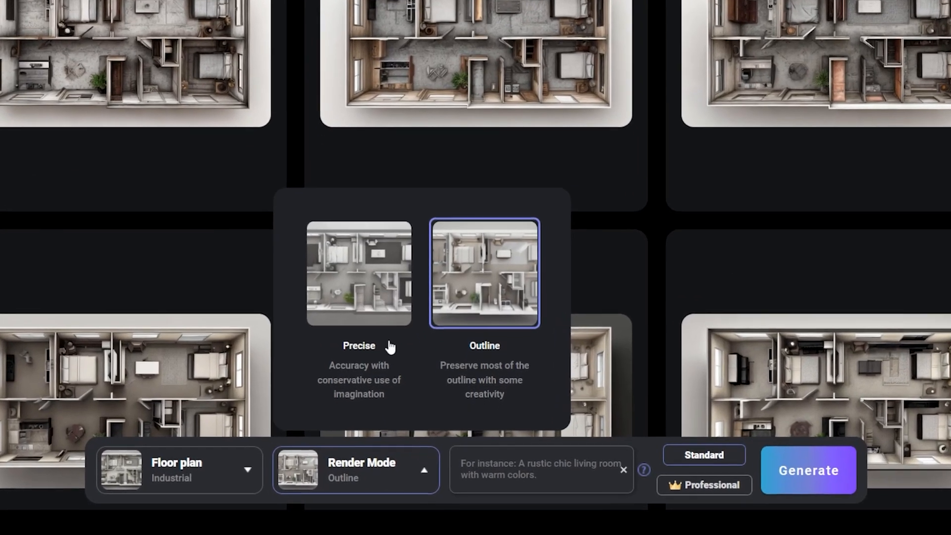
{"action": "left_click", "coordinate": [358, 273]}
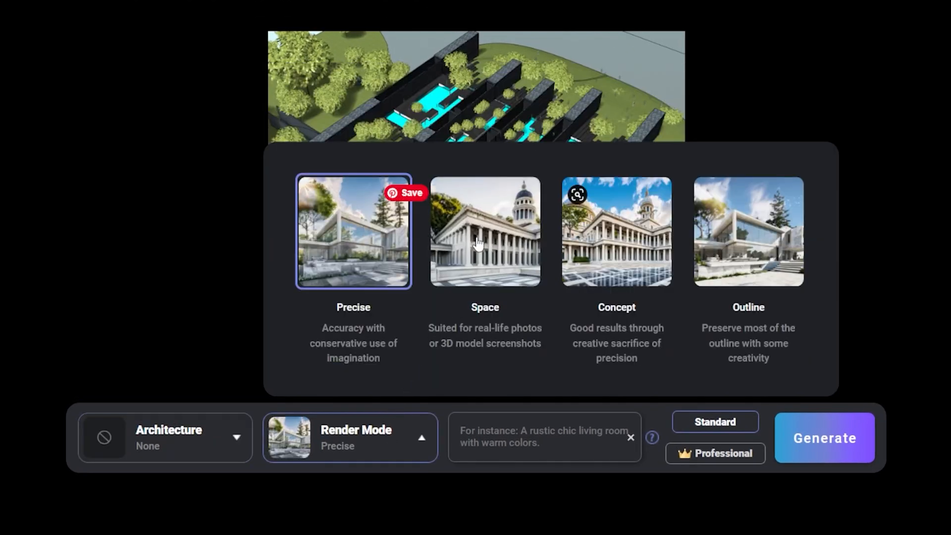
- Render the massing sketch as a sculpture park in Outline mode and view one result full size
{"action": "left_click", "coordinate": [485, 240]}
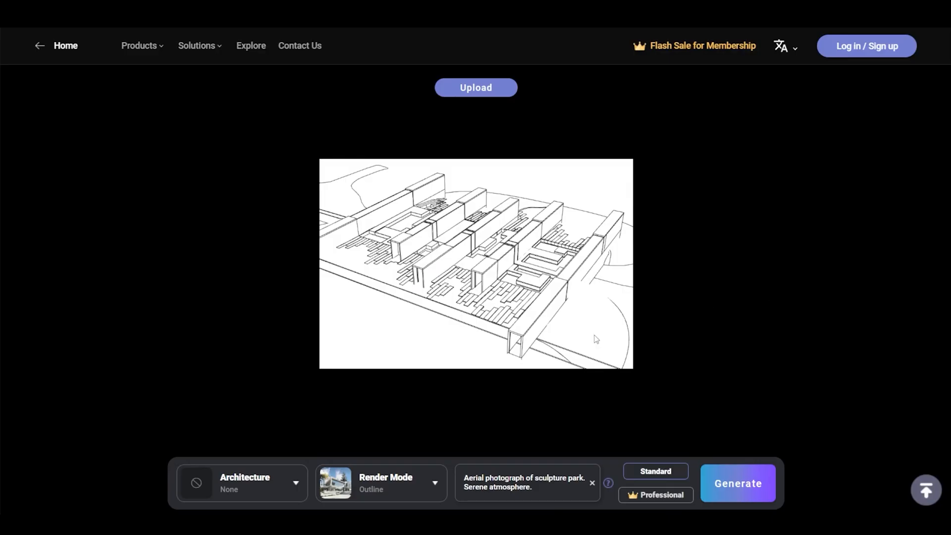
{"action": "left_click", "coordinate": [737, 482]}
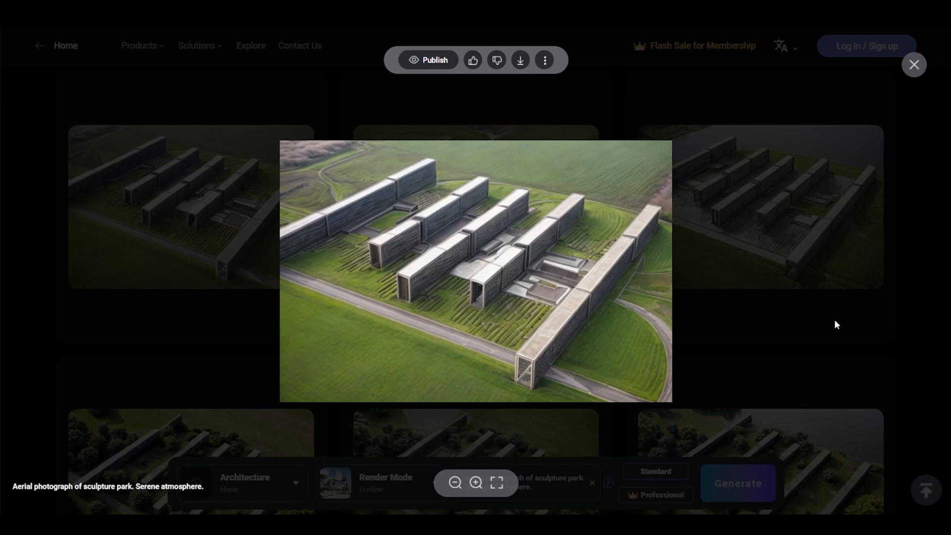
{"action": "mouse_move", "coordinate": [839, 342]}
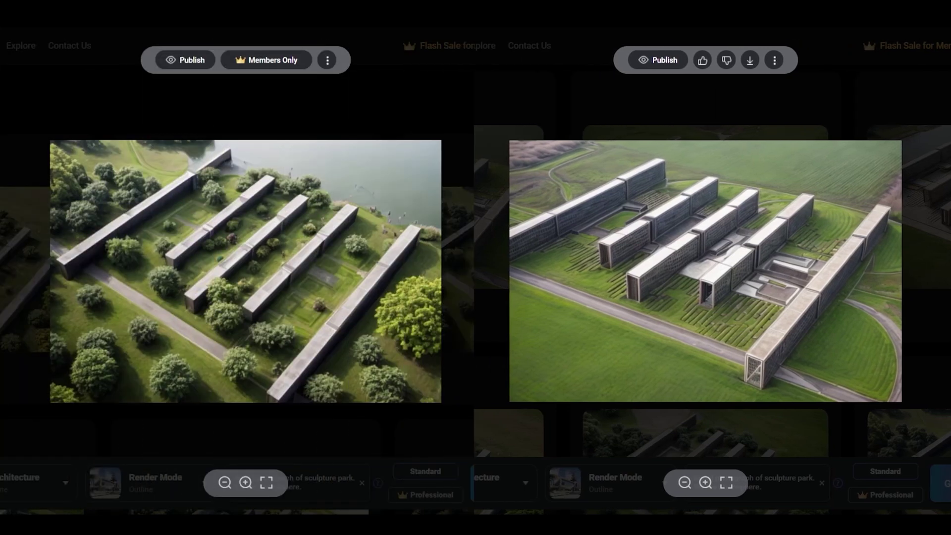
{"action": "left_click", "coordinate": [582, 67]}
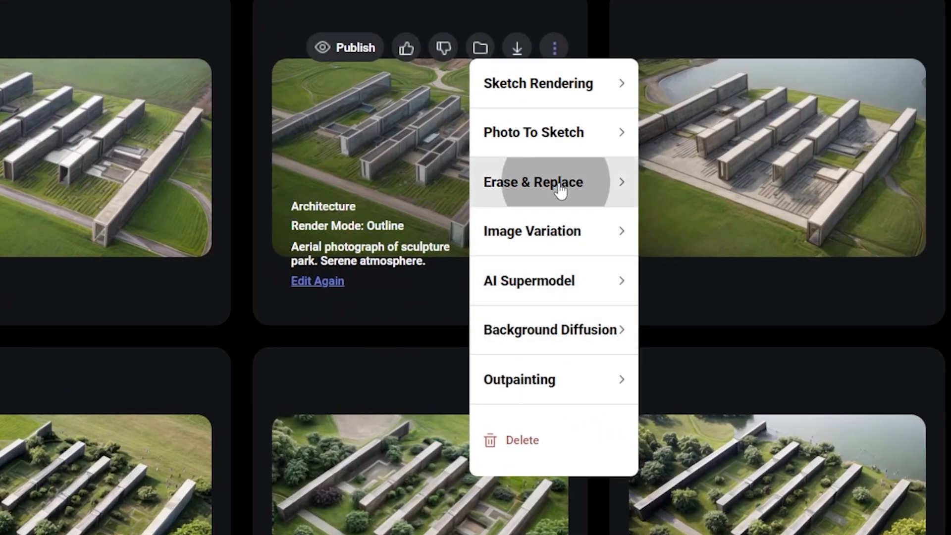
- Erase & Replace the background field by manual selection with 'Transition to dark blue lake.'
{"action": "left_click", "coordinate": [552, 182]}
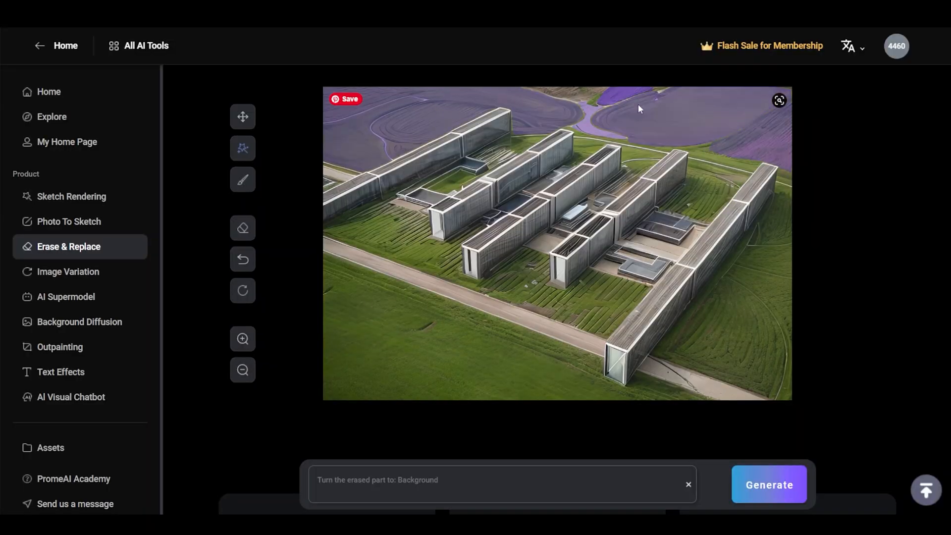
{"action": "mouse_move", "coordinate": [243, 179]}
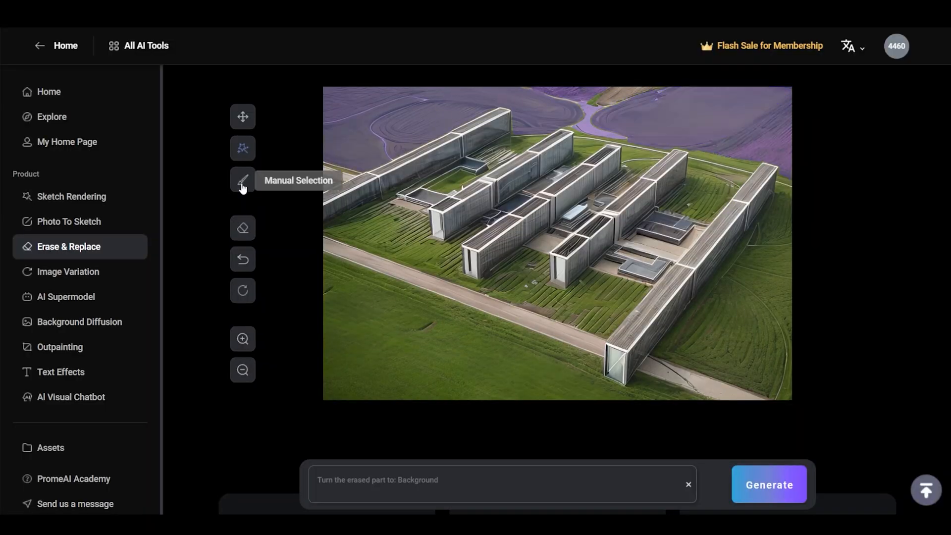
{"action": "left_click", "coordinate": [241, 179]}
{"action": "type", "text": "Transition to dark blue lake."}
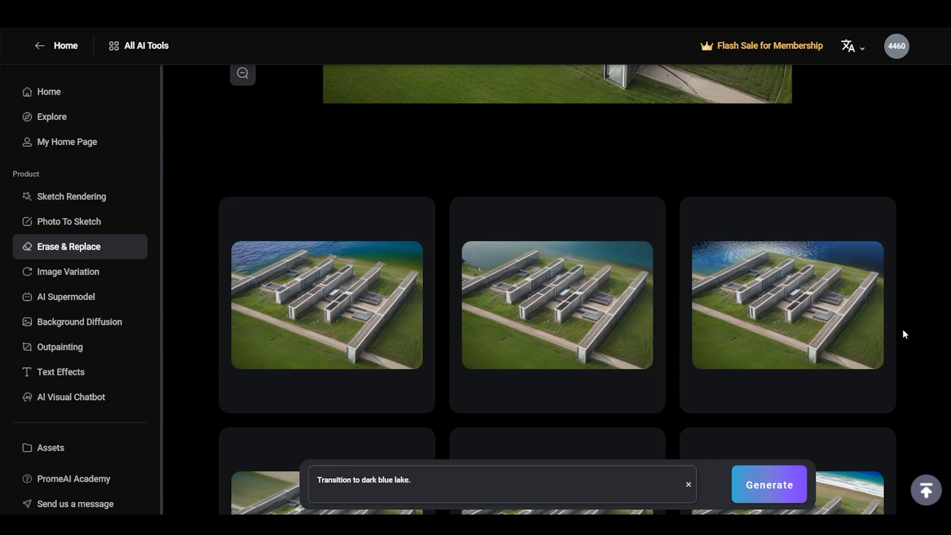
{"action": "mouse_move", "coordinate": [902, 316]}
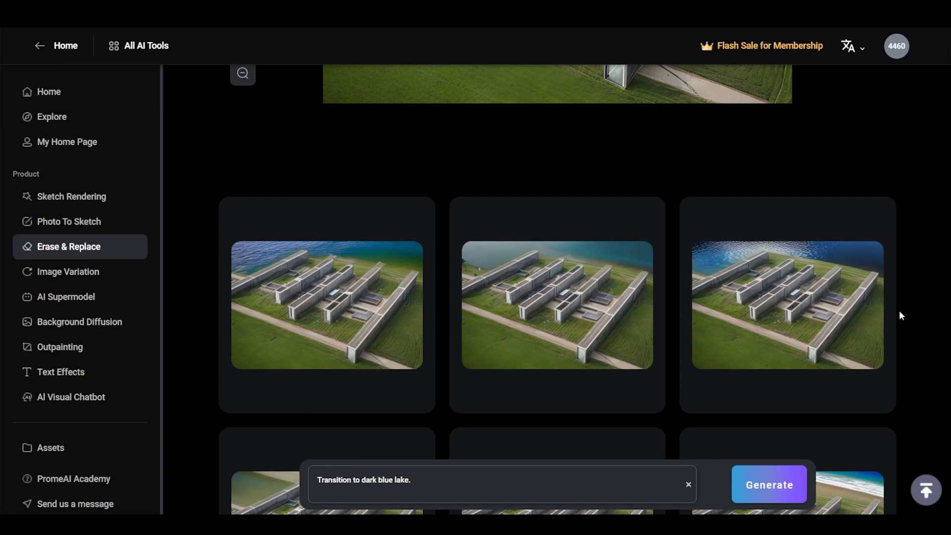
- View a dark blue lake render full size with its Standard and Full Download options
{"action": "left_click", "coordinate": [787, 305]}
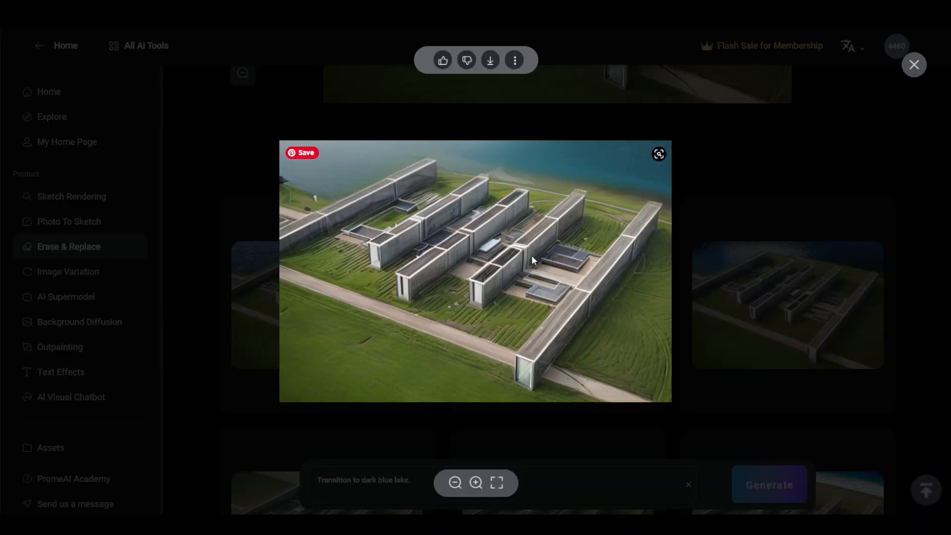
{"action": "mouse_move", "coordinate": [551, 292]}
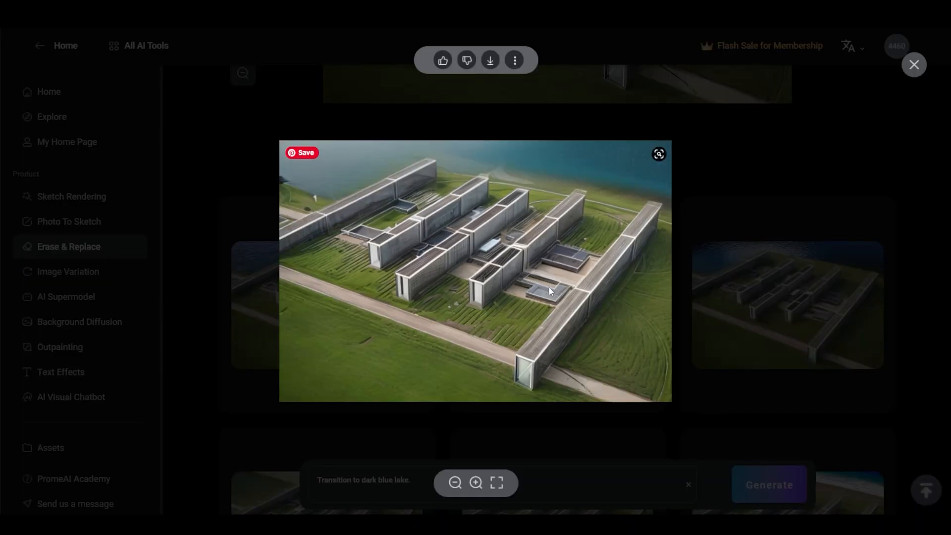
{"action": "mouse_move", "coordinate": [569, 138]}
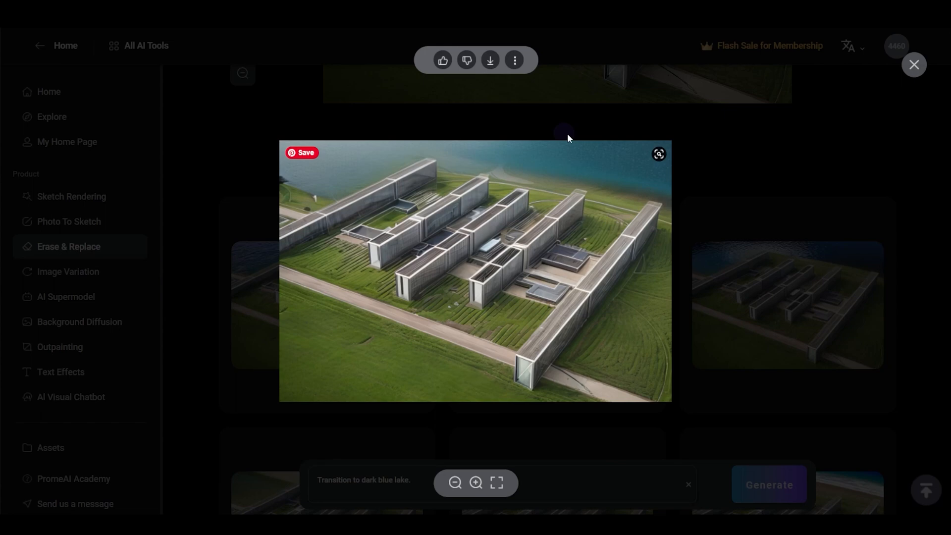
{"action": "left_click", "coordinate": [490, 59]}
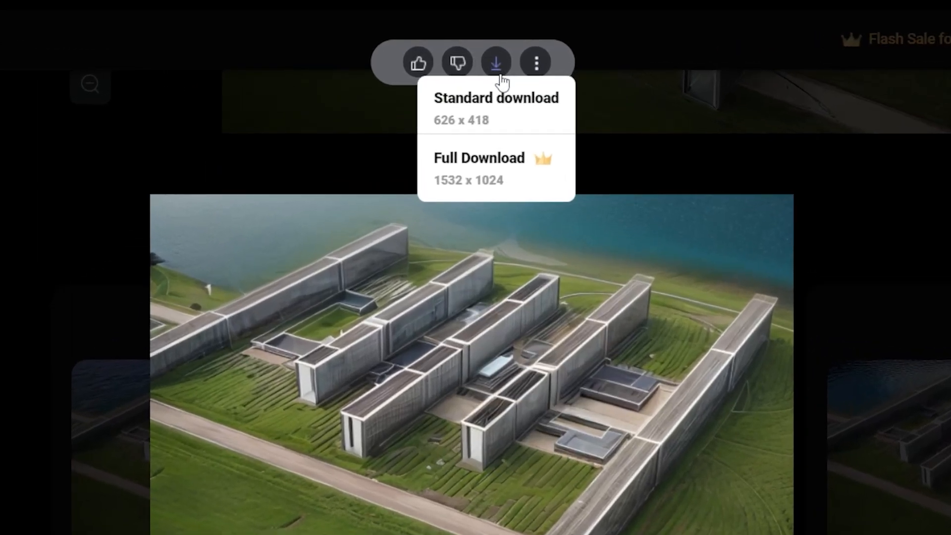
{"action": "mouse_move", "coordinate": [510, 166]}
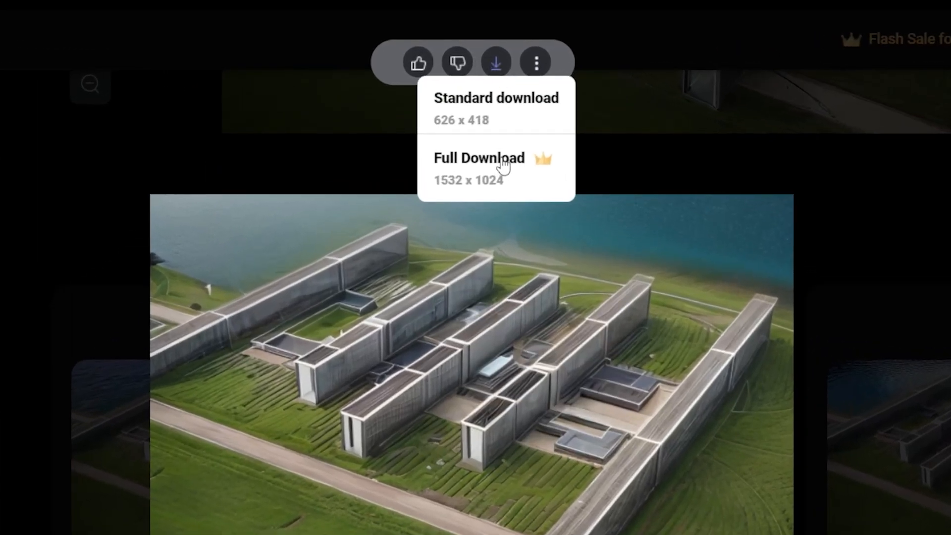
{"action": "mouse_move", "coordinate": [524, 170]}
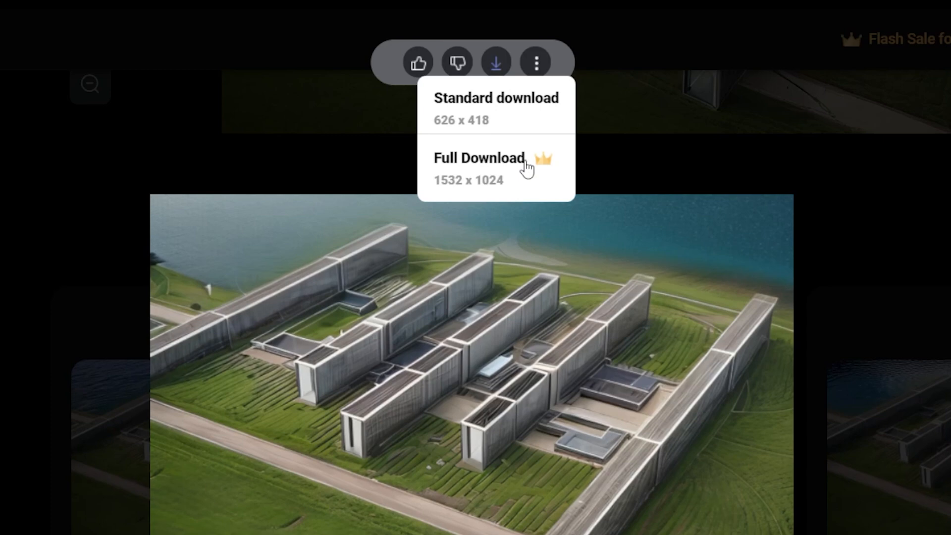
{"action": "mouse_move", "coordinate": [553, 118]}
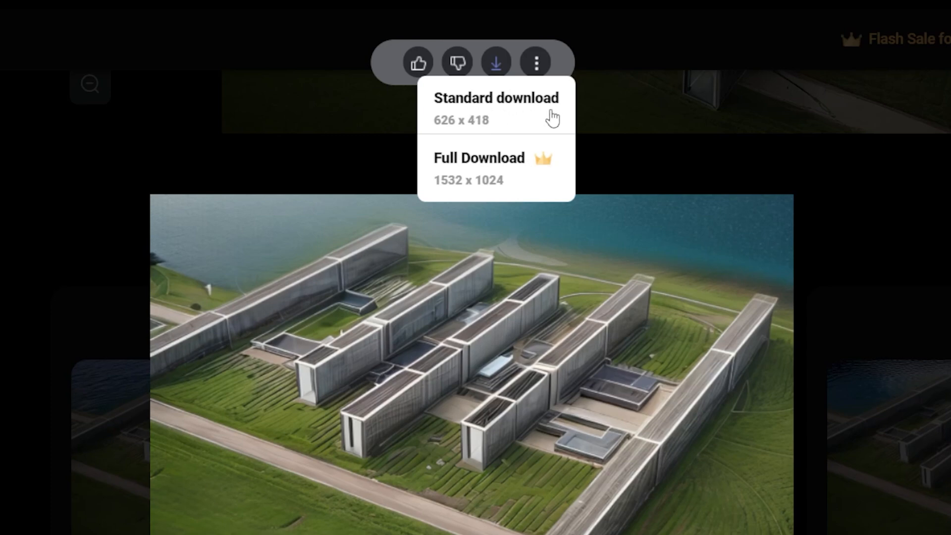